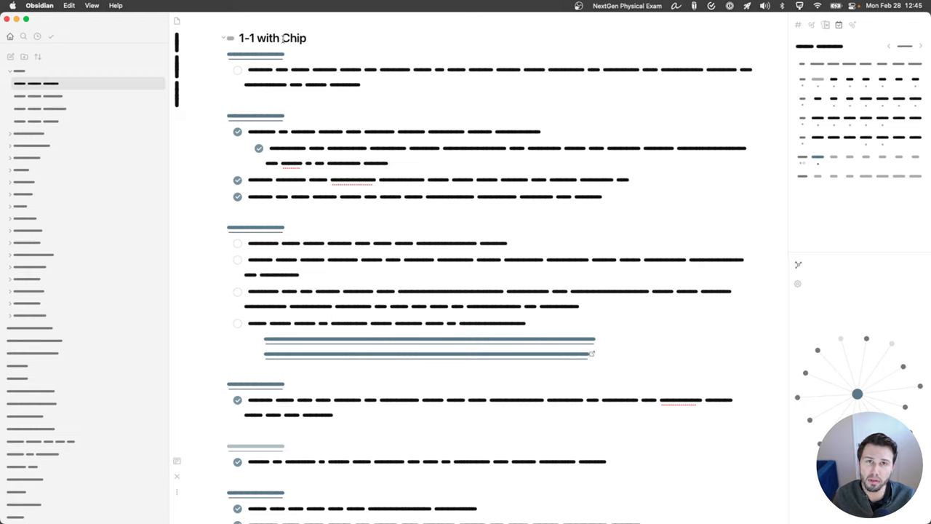
- Collapse the 1-1 folder and open the 'How I use Obsidian' note
{"action": "left_click", "coordinate": [309, 38]}
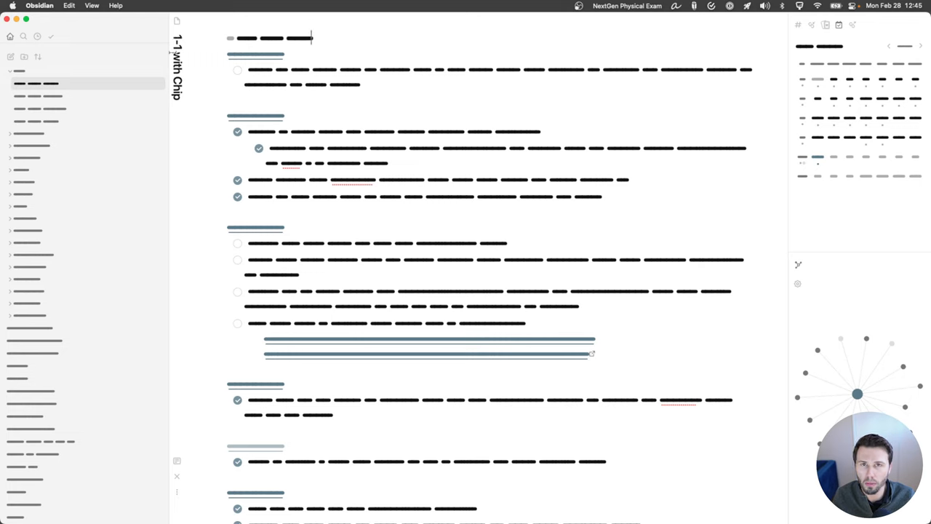
{"action": "left_click", "coordinate": [276, 38]}
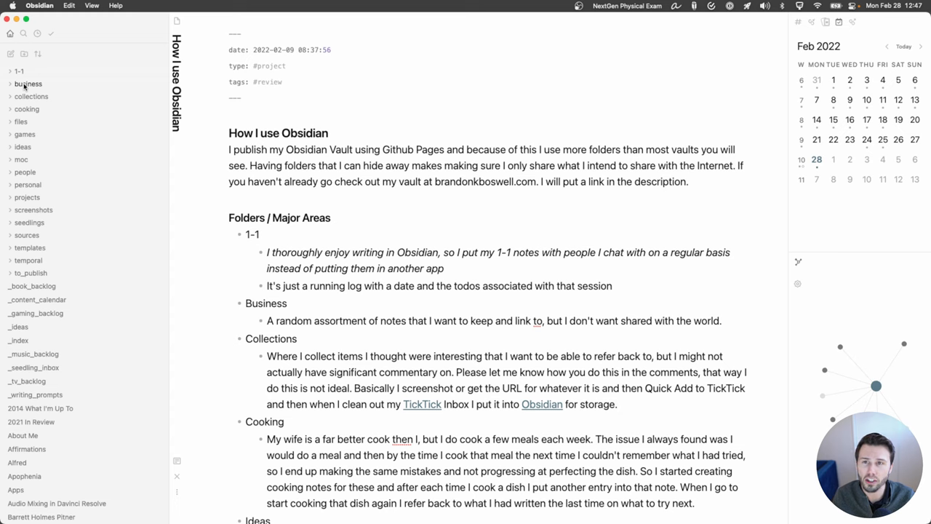
{"action": "left_click", "coordinate": [31, 96]}
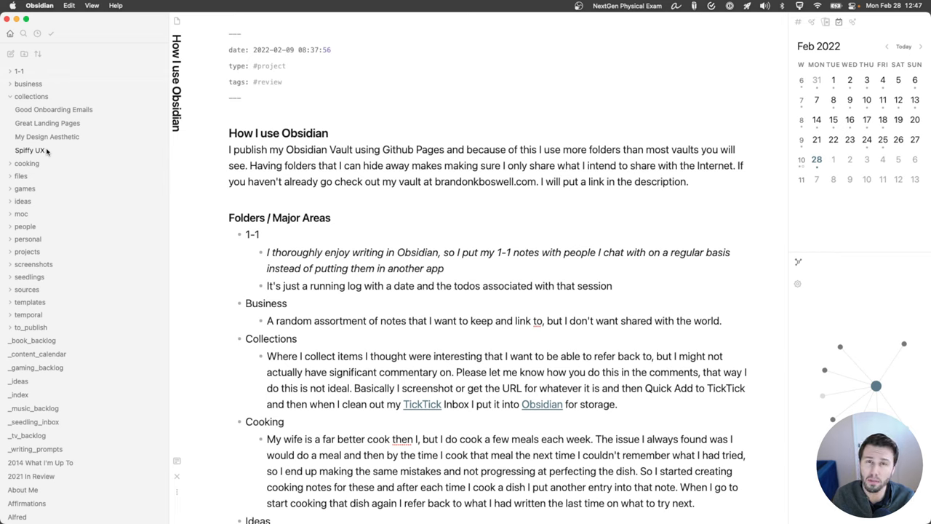
{"action": "left_click", "coordinate": [53, 123]}
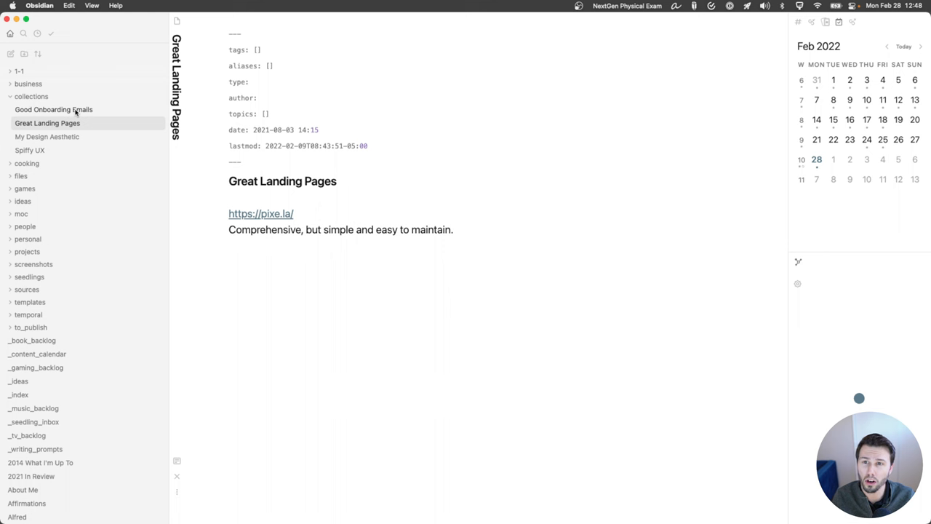
{"action": "left_click", "coordinate": [53, 109]}
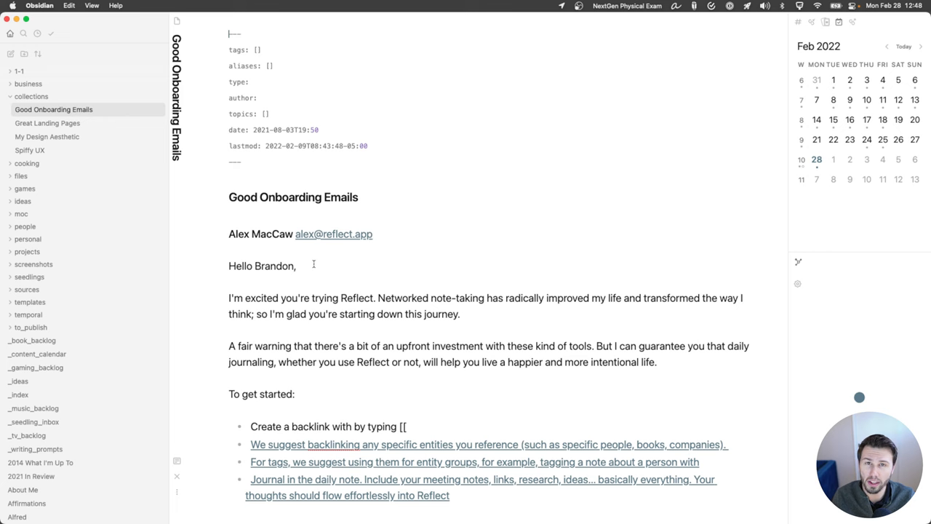
{"action": "scroll", "scroll_direction": "down", "scroll_amount": 3}
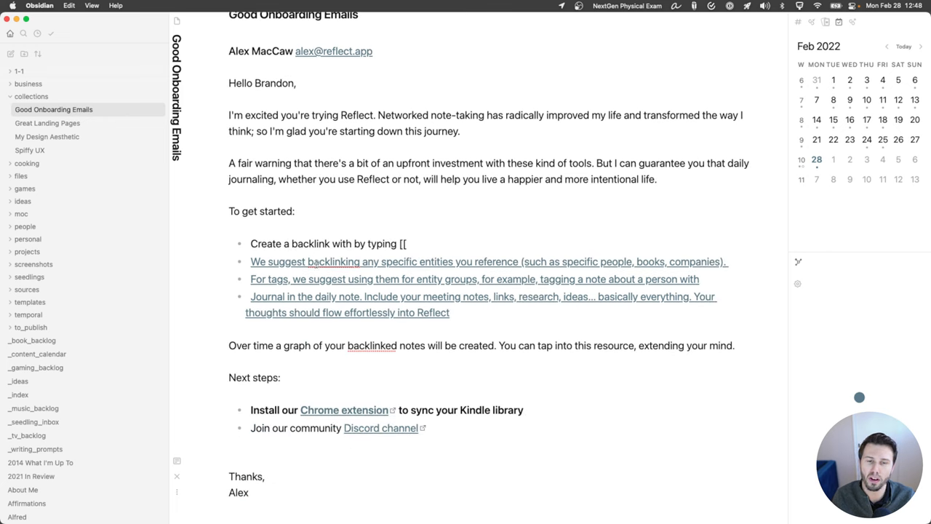
{"action": "scroll", "scroll_direction": "down", "scroll_amount": 3}
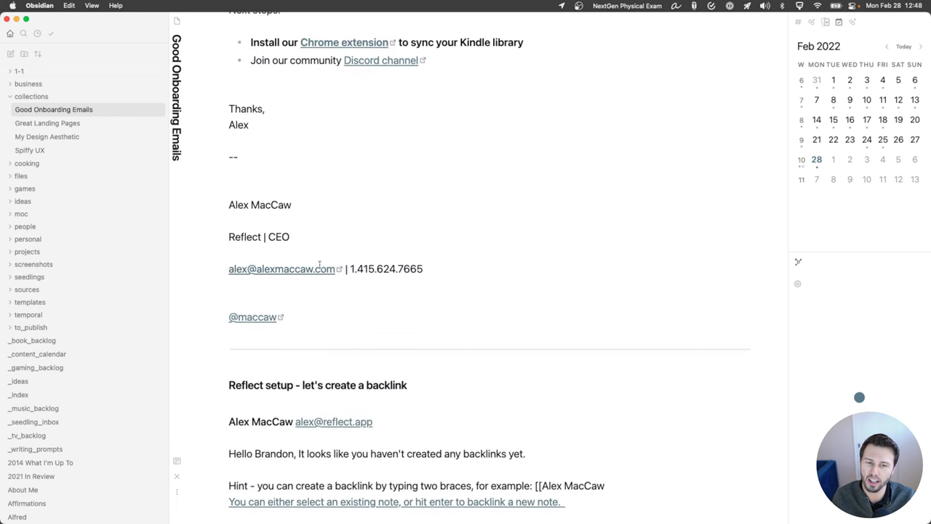
{"action": "scroll", "scroll_direction": "down", "scroll_amount": 3}
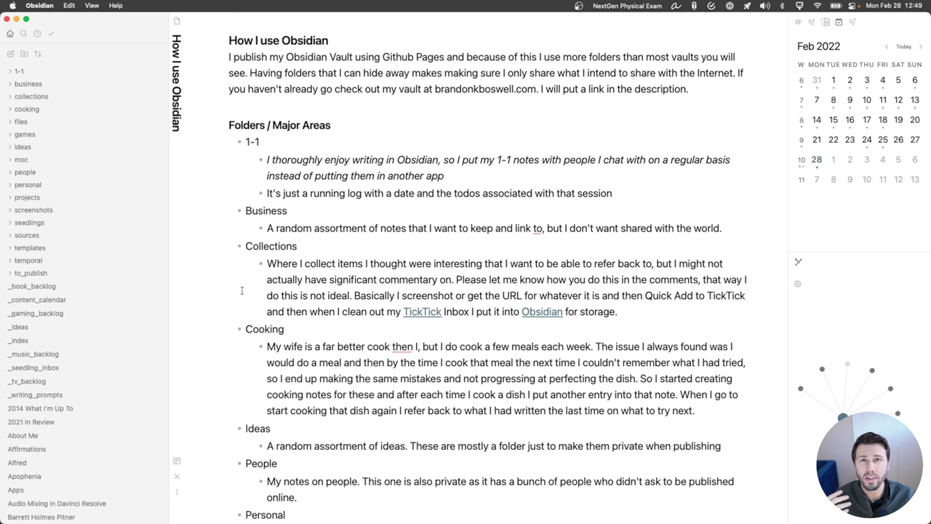
{"action": "mouse_move", "coordinate": [232, 289]}
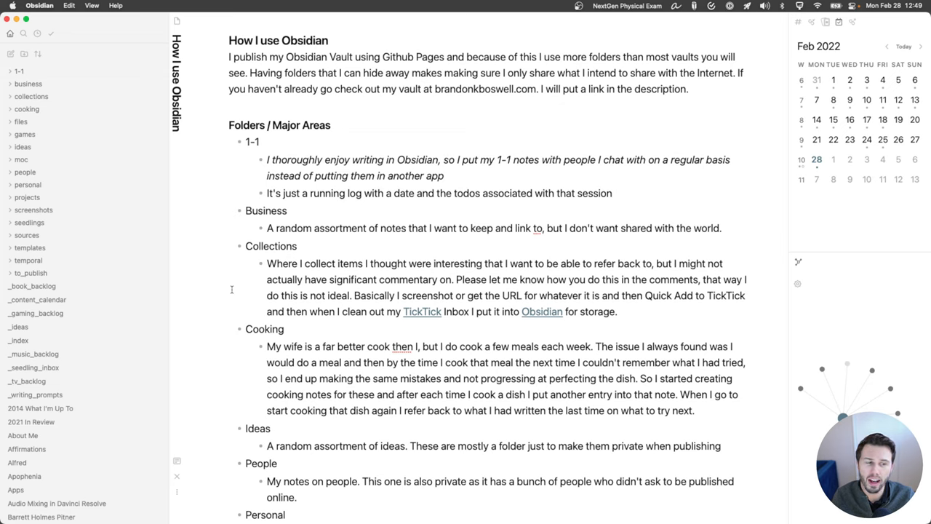
{"action": "mouse_move", "coordinate": [230, 288]}
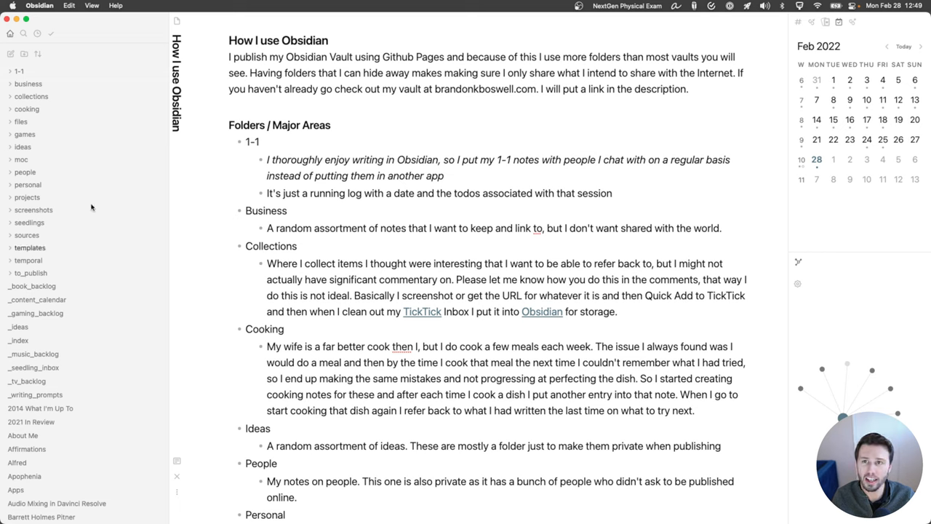
- Open 'Skirt Steak' from the cooking folder, then collapse the cooking folder
{"action": "left_click", "coordinate": [26, 108]}
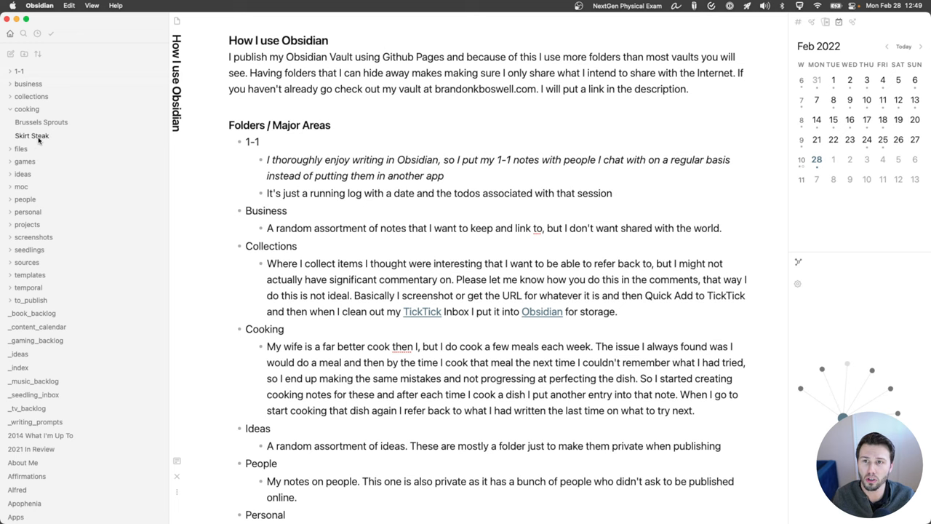
{"action": "left_click", "coordinate": [32, 136]}
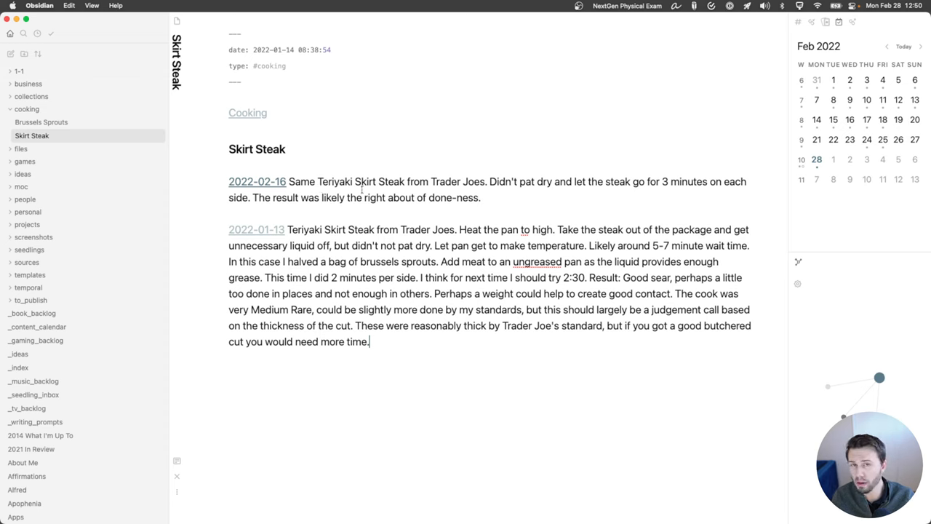
{"action": "left_click", "coordinate": [26, 108]}
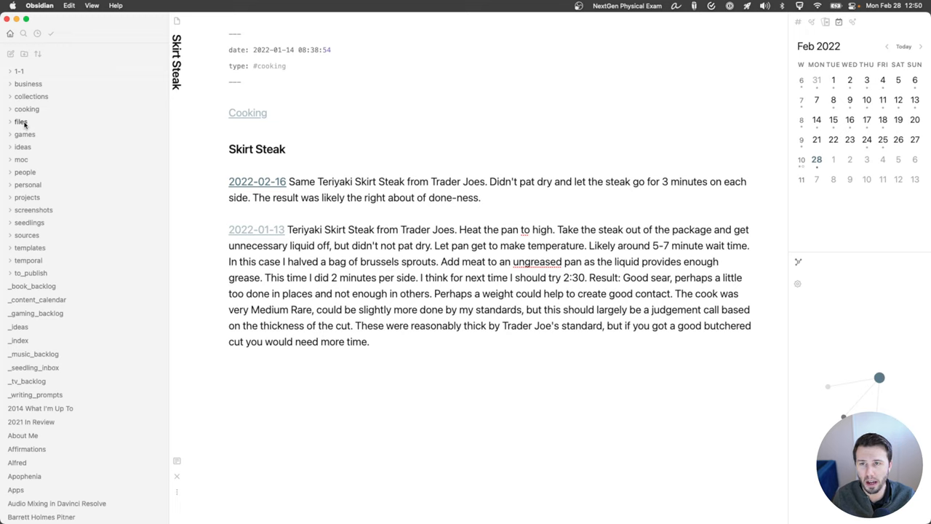
{"action": "mouse_move", "coordinate": [21, 123]}
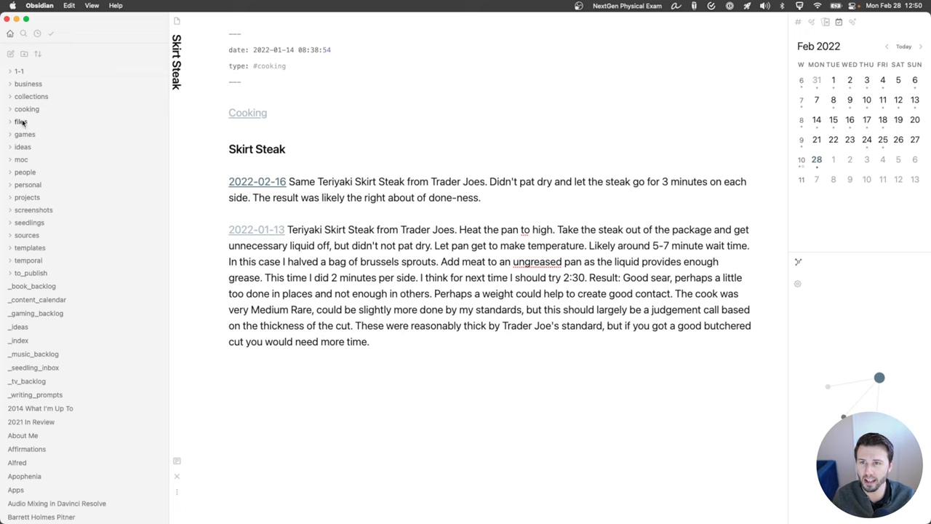
{"action": "left_click", "coordinate": [24, 134]}
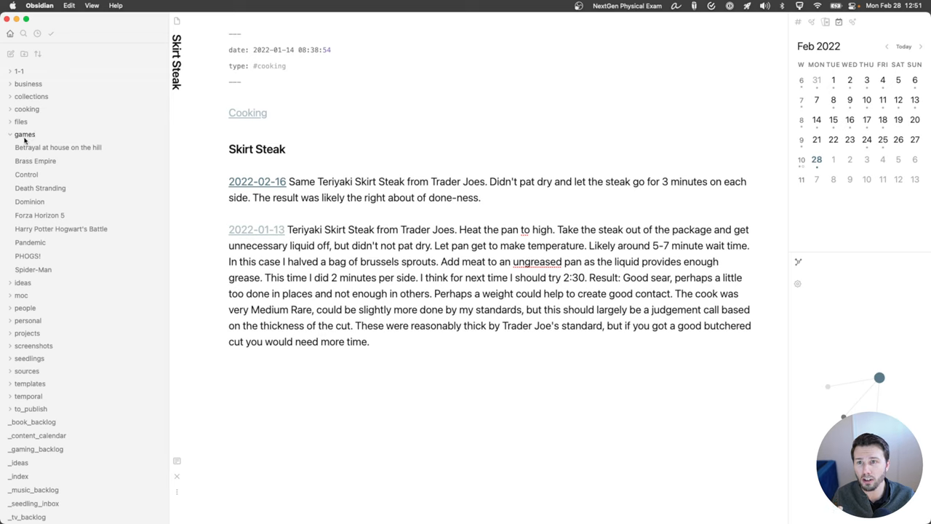
{"action": "mouse_move", "coordinate": [29, 202]}
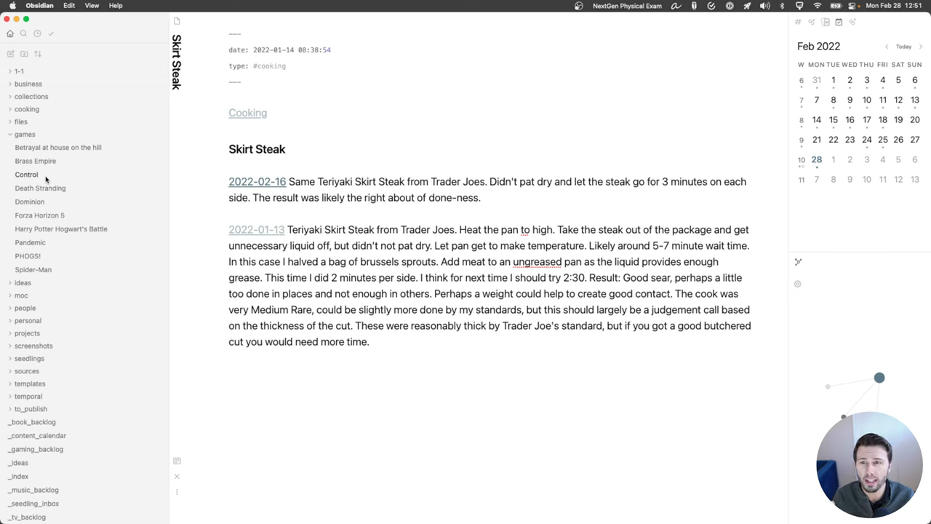
{"action": "mouse_move", "coordinate": [106, 349]}
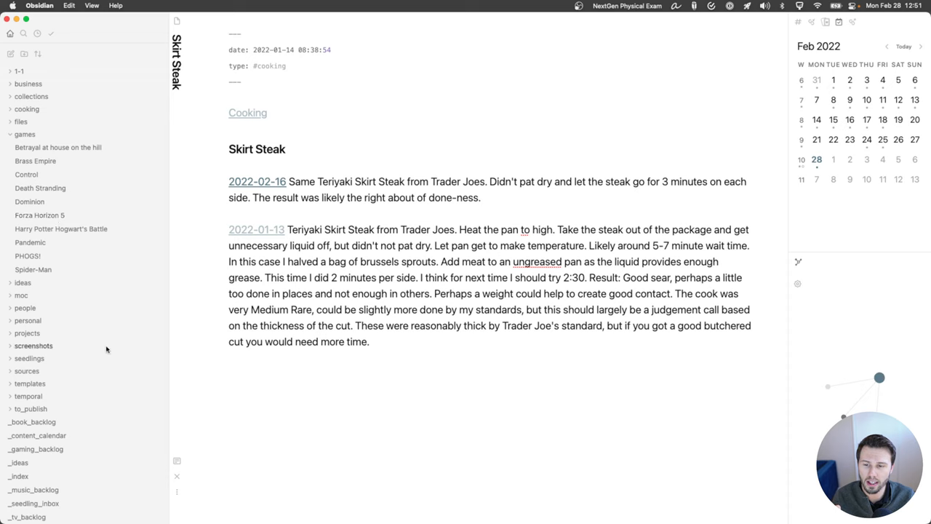
{"action": "mouse_move", "coordinate": [53, 449]}
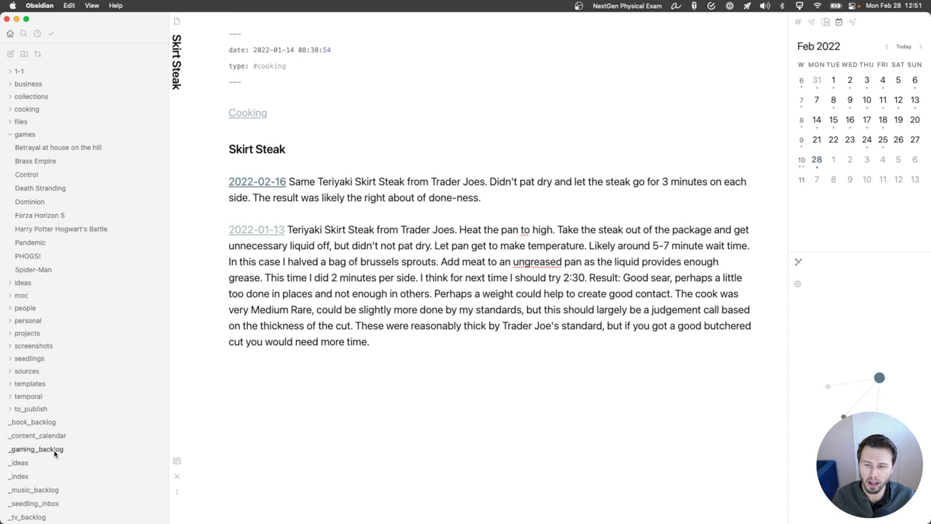
{"action": "mouse_move", "coordinate": [51, 447]}
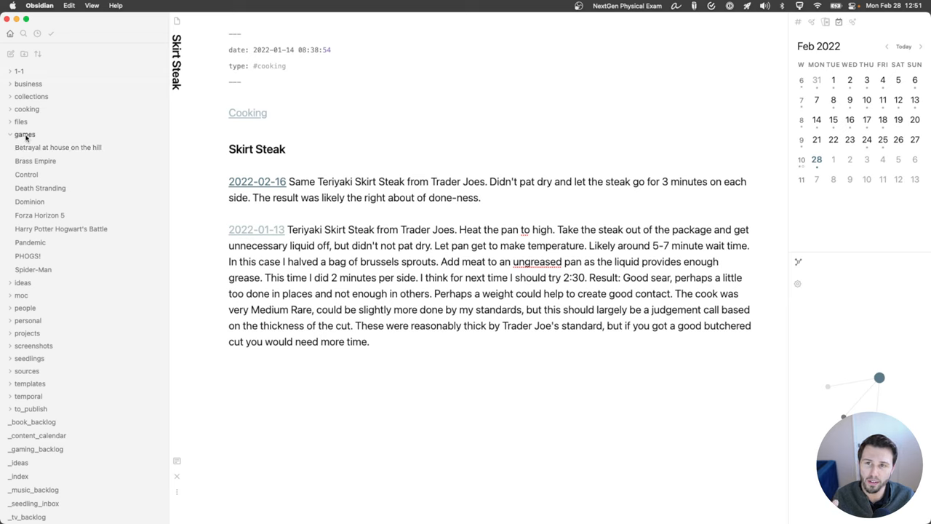
{"action": "mouse_move", "coordinate": [29, 137]}
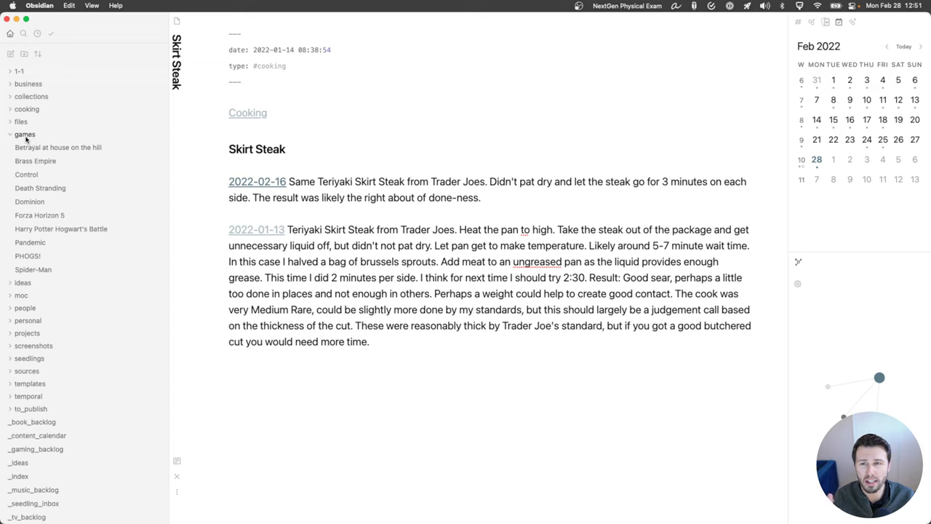
{"action": "left_click", "coordinate": [24, 134]}
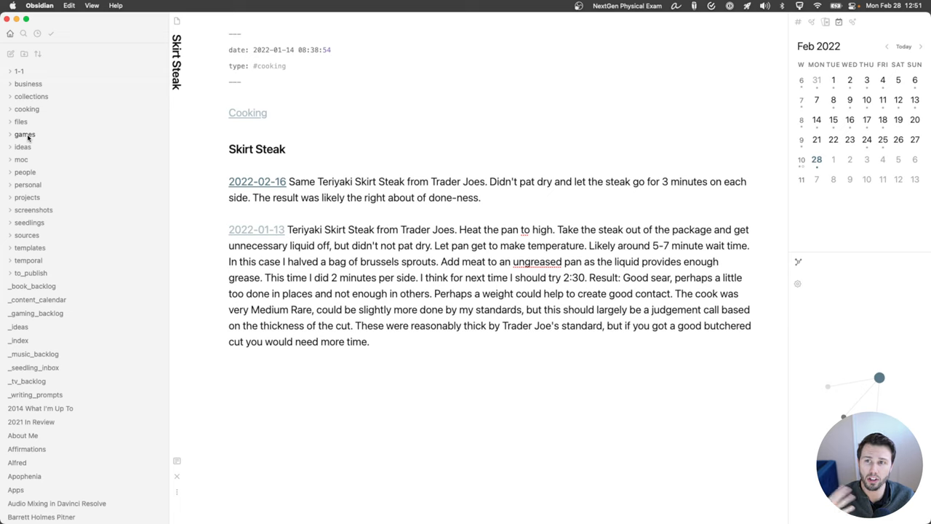
{"action": "left_click", "coordinate": [22, 147]}
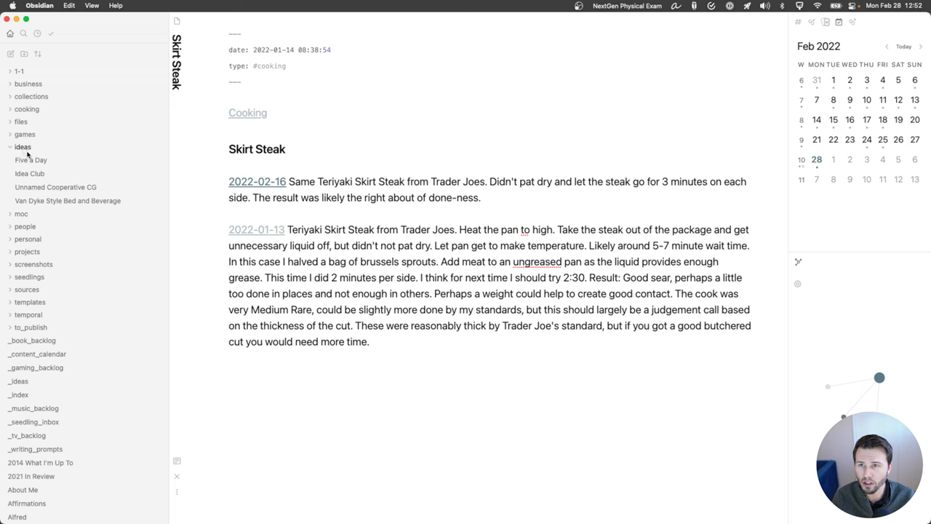
{"action": "mouse_move", "coordinate": [40, 202]}
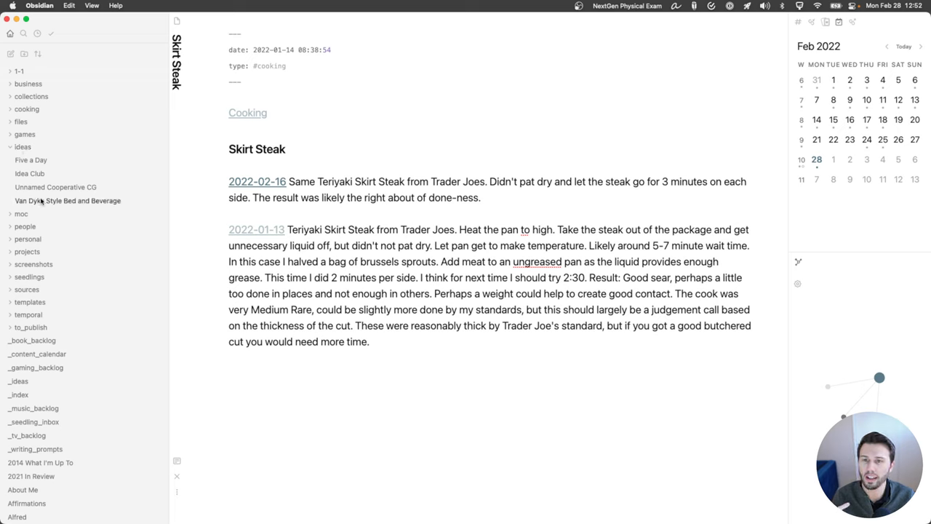
{"action": "mouse_move", "coordinate": [45, 202]}
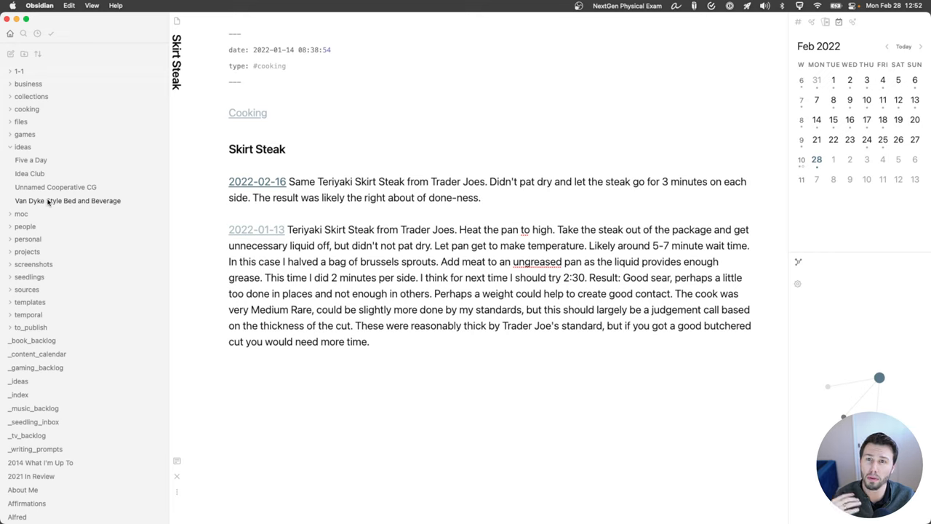
- Open the 'Five a Day' note under the ideas folder
{"action": "left_click", "coordinate": [30, 159]}
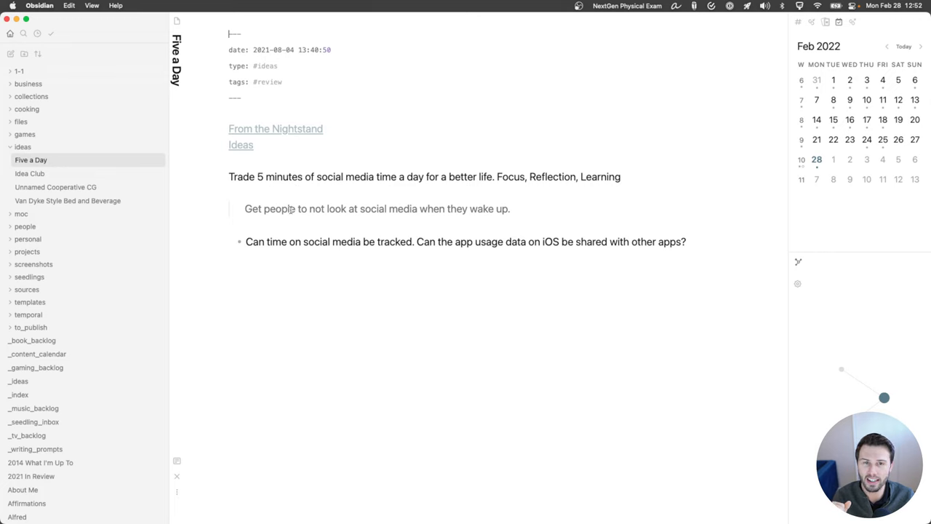
- Expand the moc folder and open the '_index' About note
{"action": "left_click", "coordinate": [21, 159]}
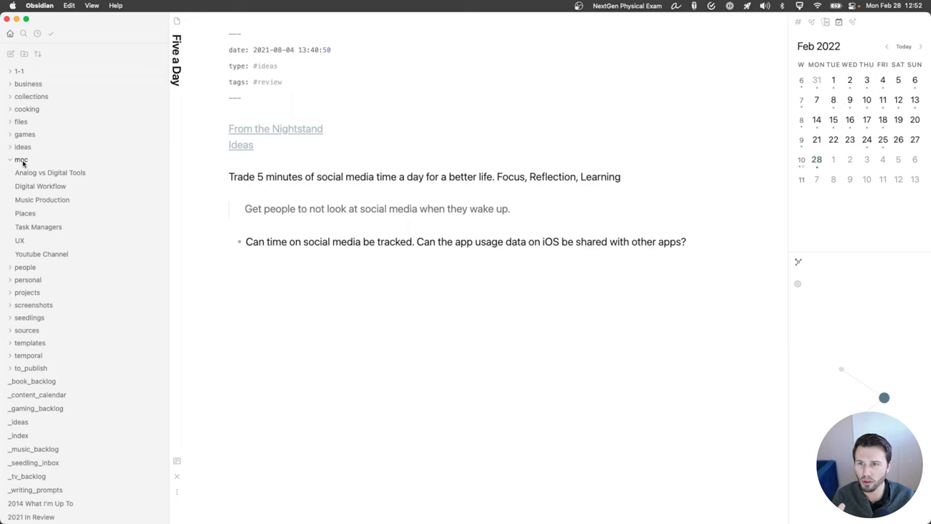
{"action": "left_click", "coordinate": [19, 435]}
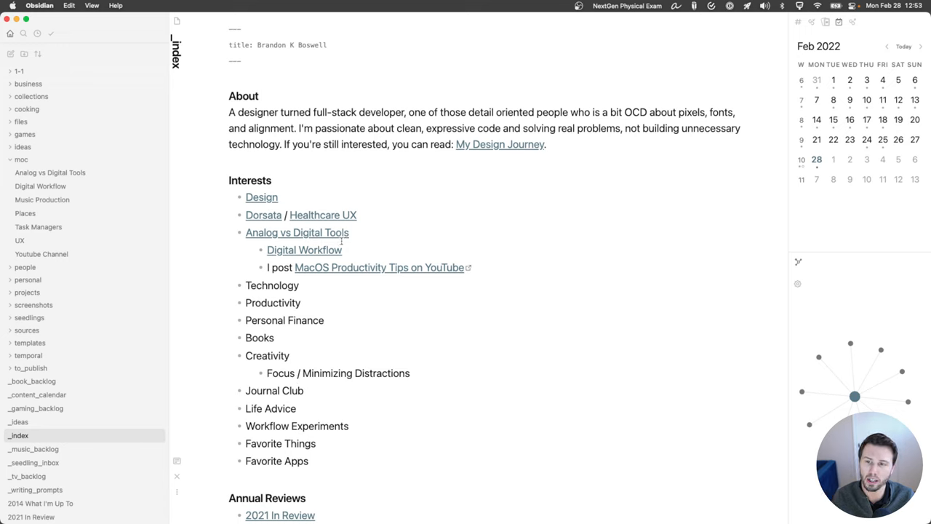
{"action": "scroll", "scroll_direction": "down", "scroll_amount": 3}
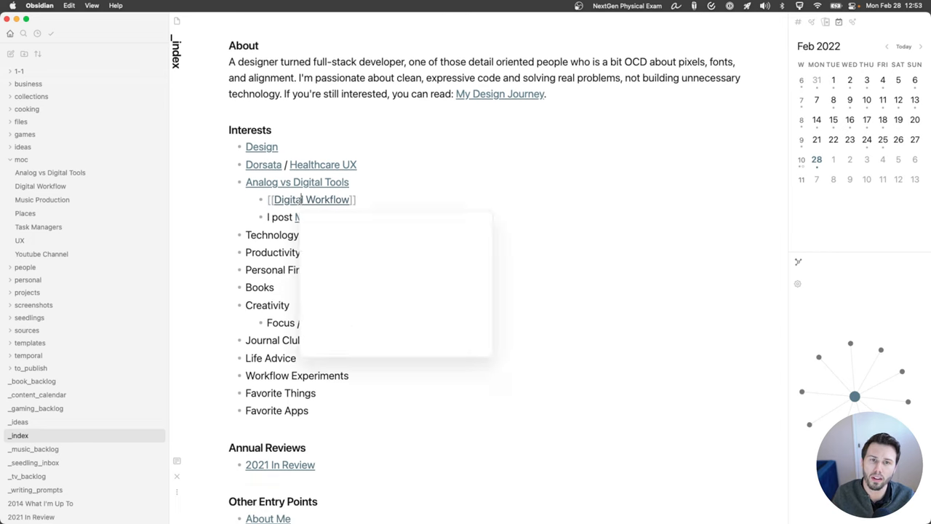
{"action": "left_click", "coordinate": [312, 199]}
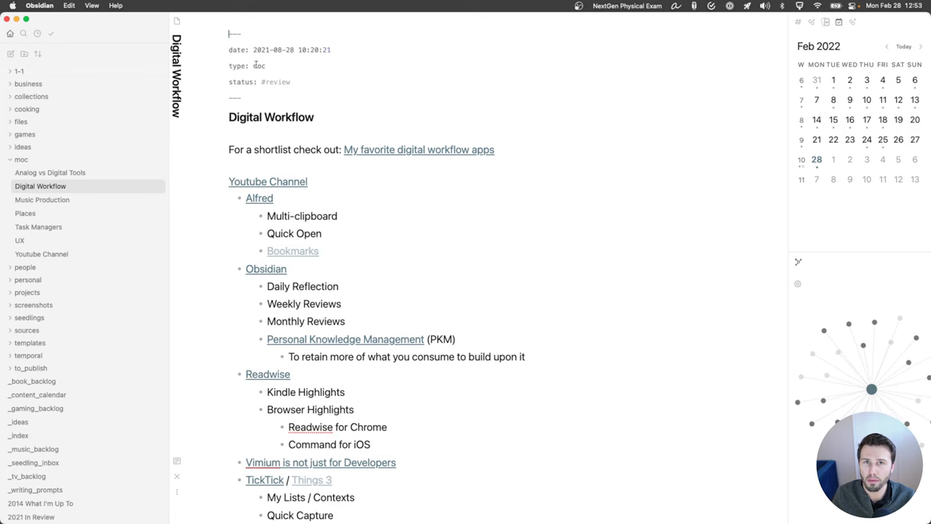
{"action": "scroll", "scroll_direction": "down", "scroll_amount": 3}
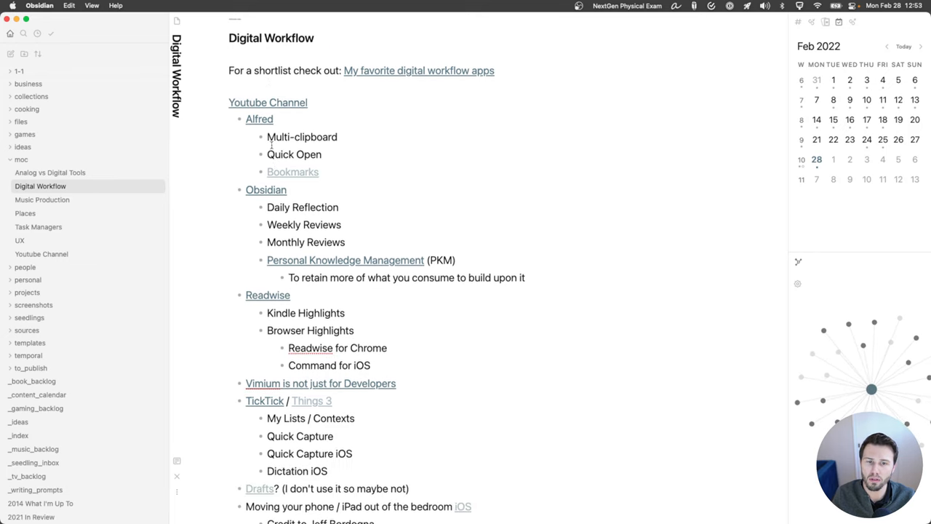
{"action": "scroll", "scroll_direction": "down", "scroll_amount": 3}
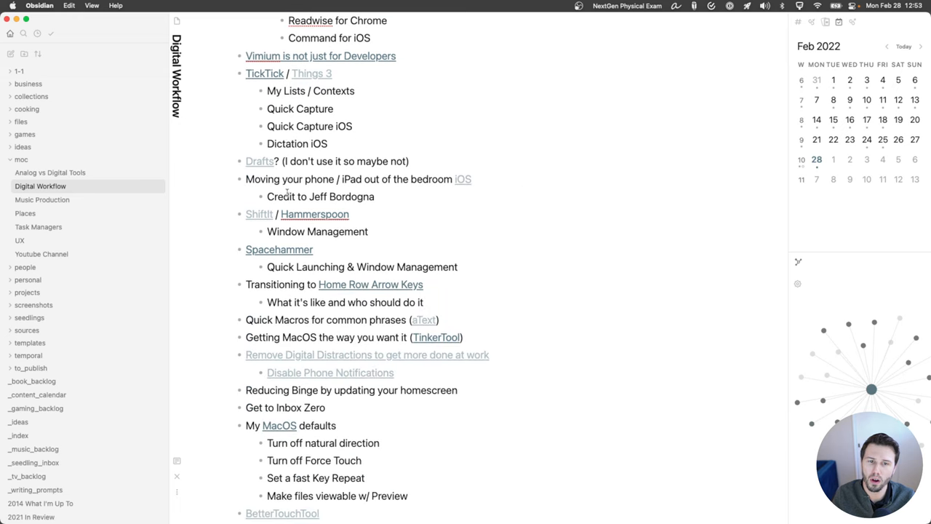
{"action": "scroll", "scroll_direction": "down", "scroll_amount": 3}
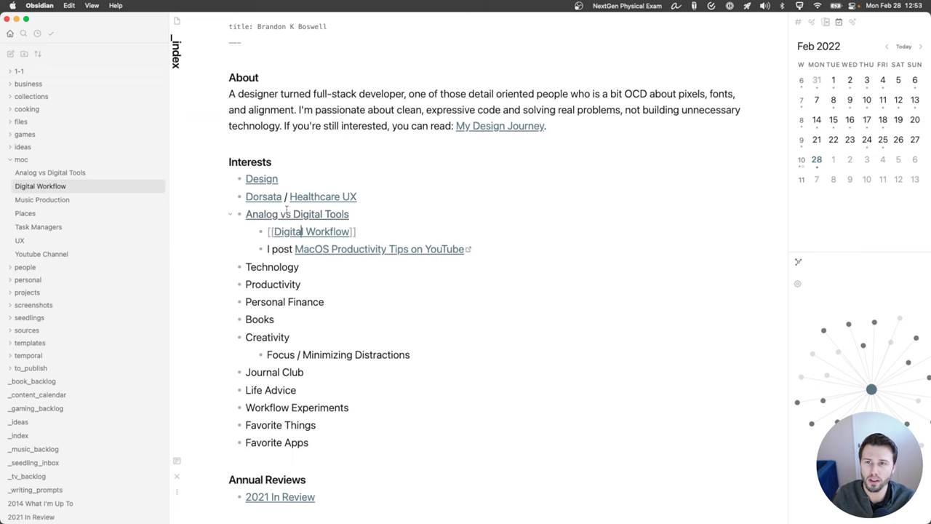
- Open 'Analog vs Digital Tools' and expand the personal folder's notes
{"action": "left_click", "coordinate": [297, 214]}
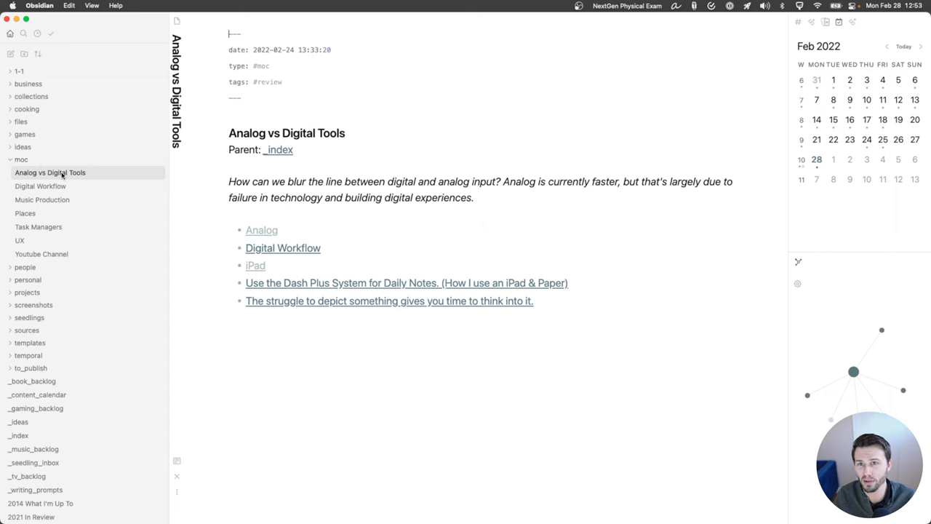
{"action": "left_click", "coordinate": [25, 172]}
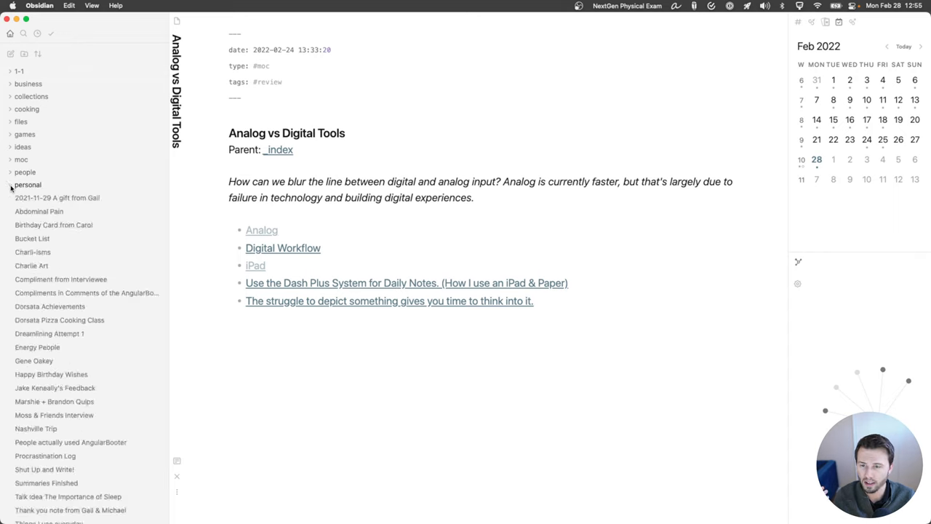
- Collapse the personal folder in the sidebar
{"action": "left_click", "coordinate": [9, 184]}
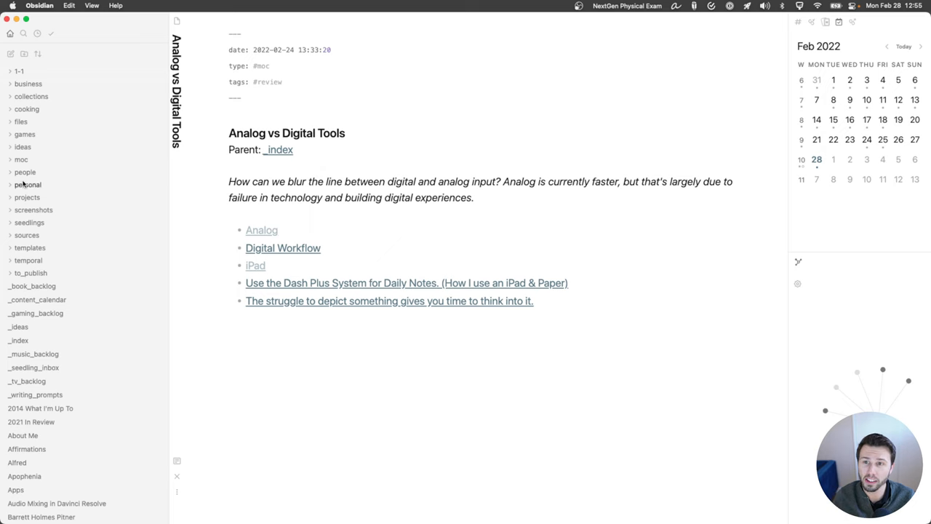
- Expand the projects folder to show notes like 'Mac Productivity Course'
{"action": "left_click", "coordinate": [27, 198]}
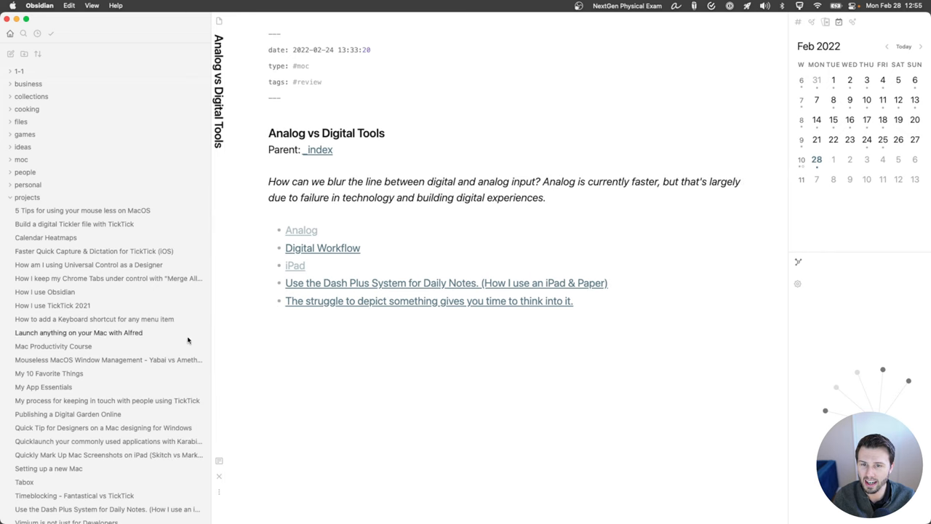
{"action": "mouse_move", "coordinate": [132, 346]}
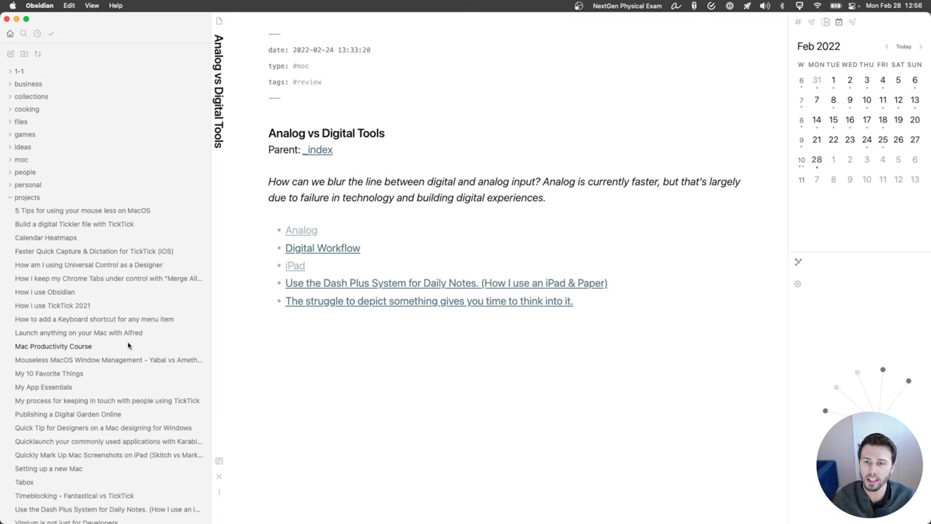
{"action": "mouse_move", "coordinate": [100, 334]}
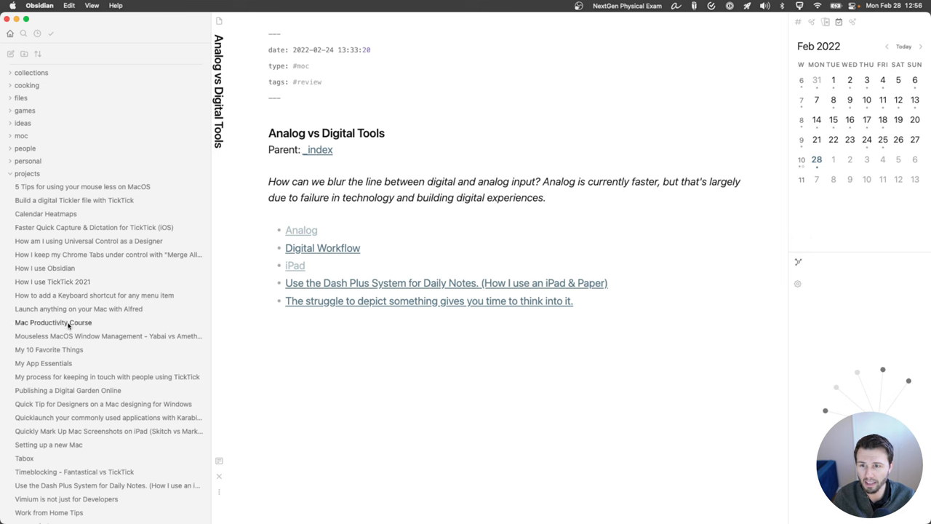
- Open 'How I use Obsidian' from projects and scroll to the folder descriptions
{"action": "left_click", "coordinate": [44, 268]}
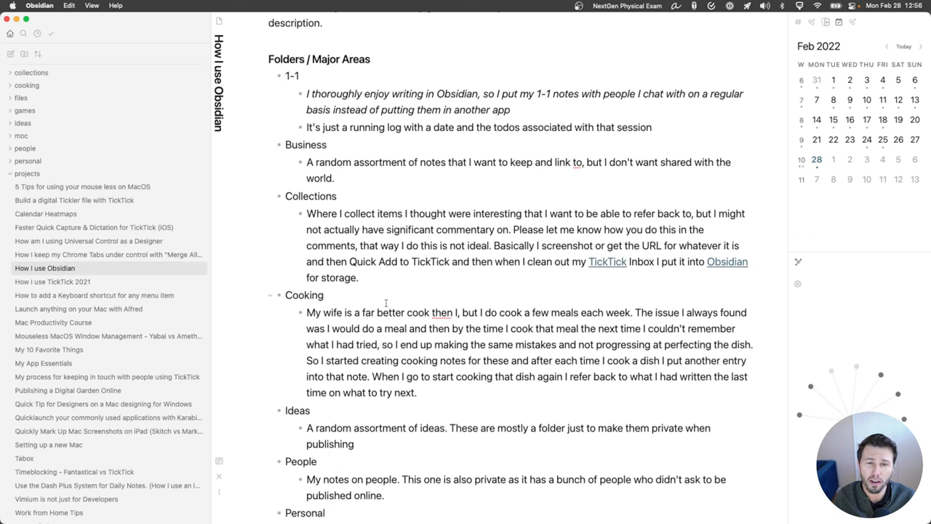
{"action": "scroll", "scroll_direction": "down", "scroll_amount": 3}
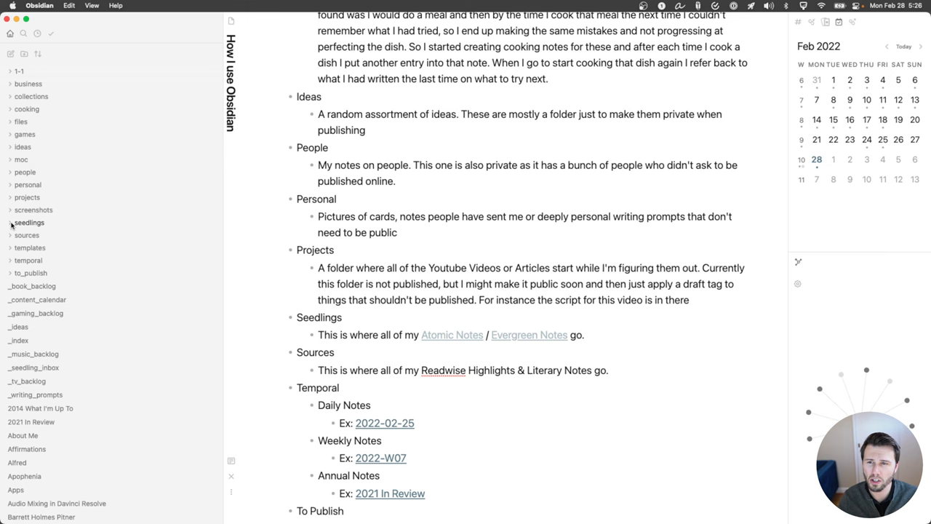
- Expand and collapse the seedlings folder, then open the '_seedling_inbox' board
{"action": "left_click", "coordinate": [29, 221]}
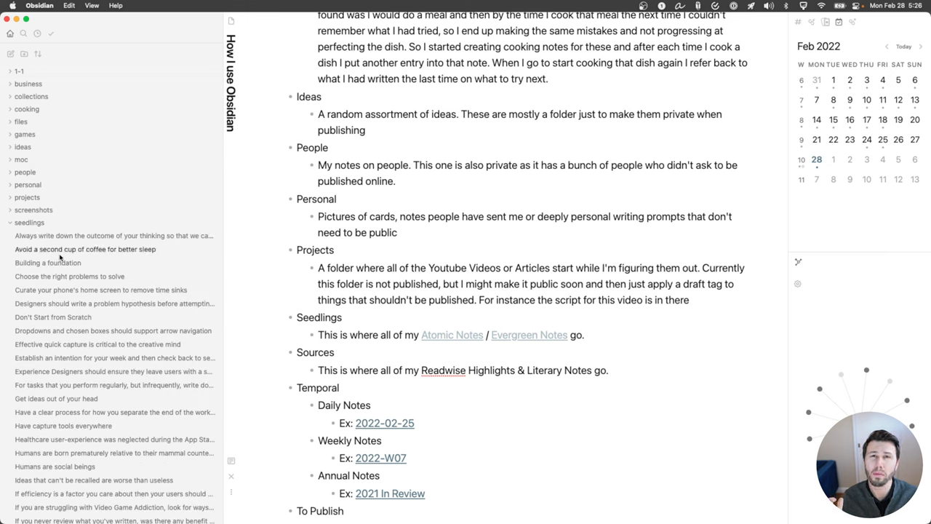
{"action": "left_click", "coordinate": [29, 223]}
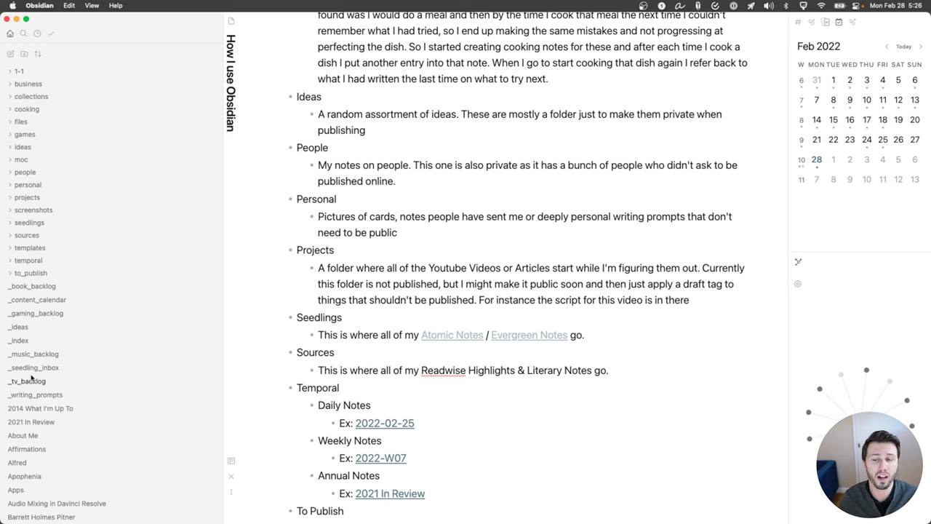
{"action": "left_click", "coordinate": [33, 367]}
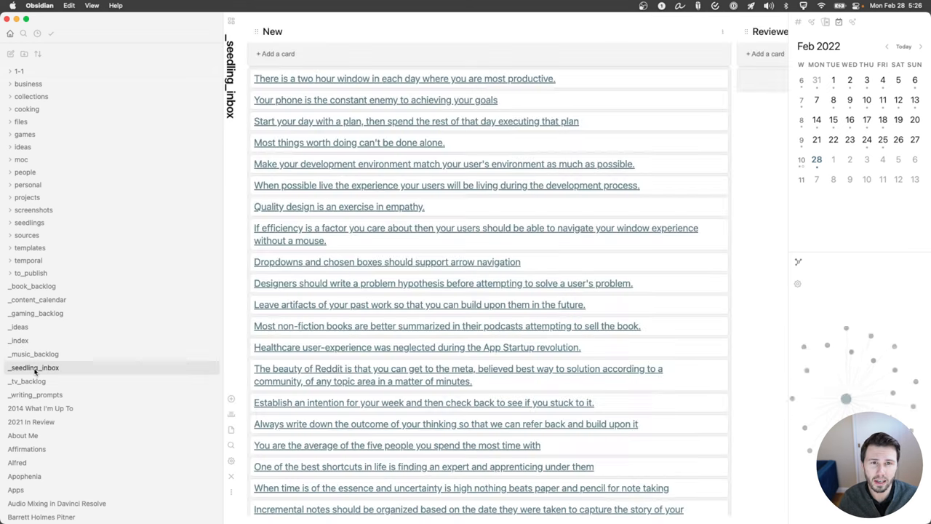